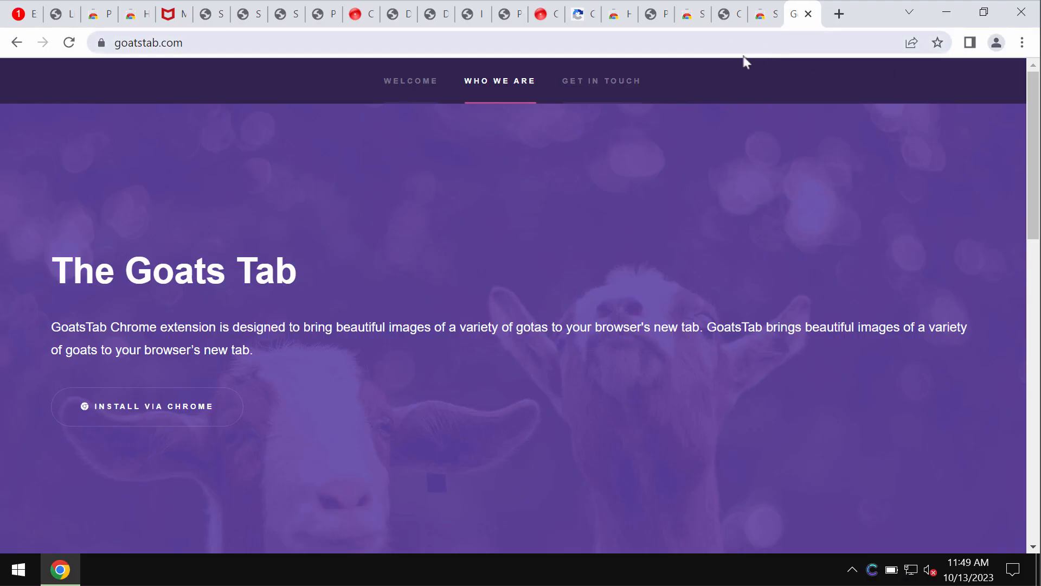
pyautogui.moveTo(132, 34)
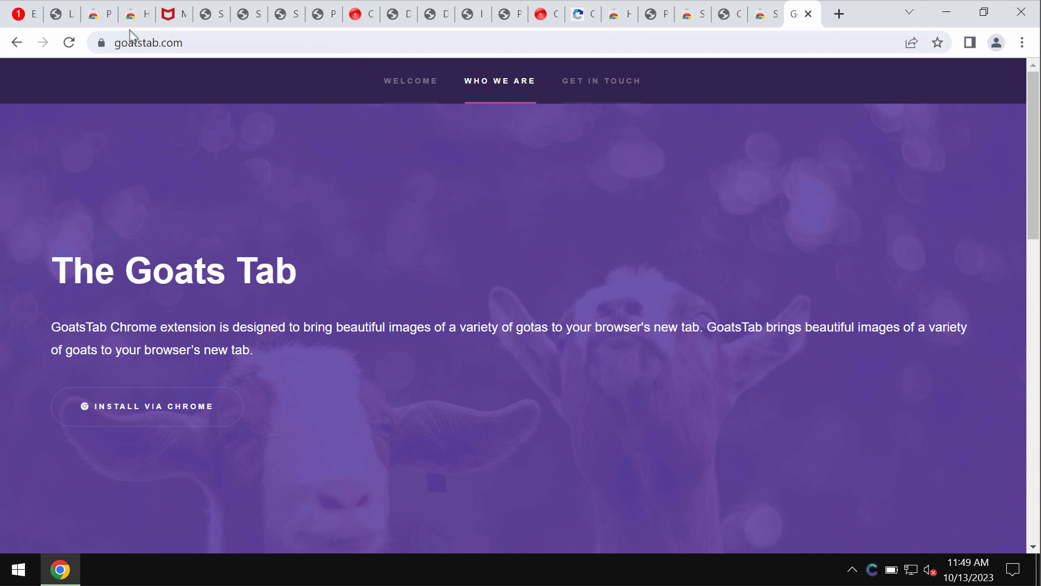
pyautogui.moveTo(422, 145)
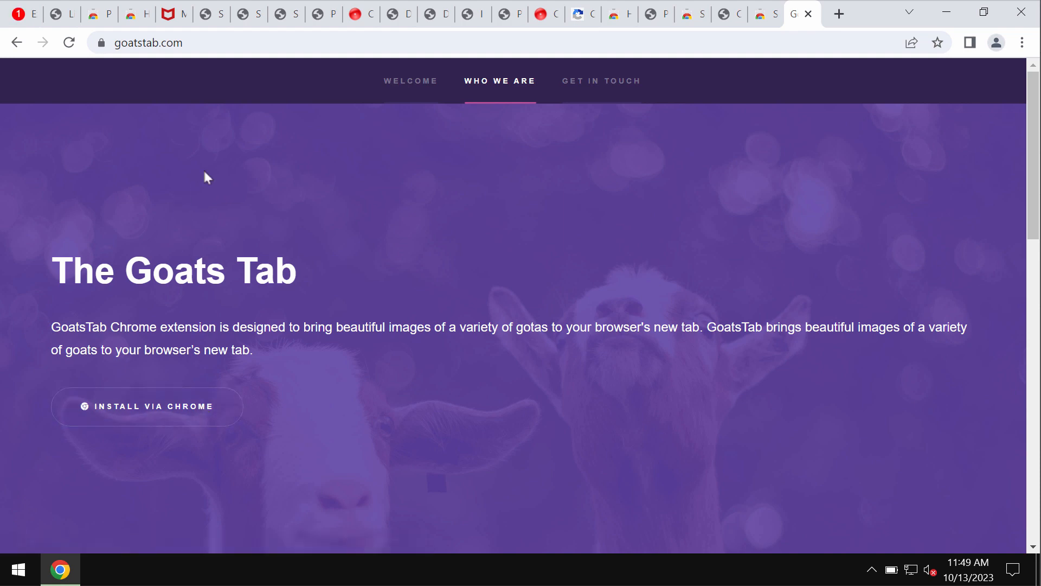
pyautogui.moveTo(298, 70)
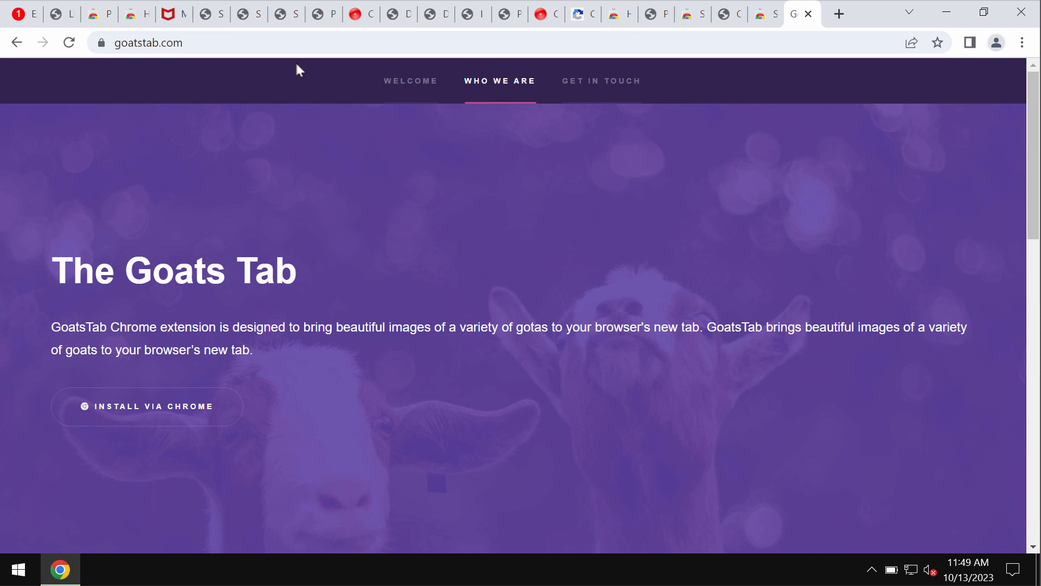
pyautogui.moveTo(302, 59)
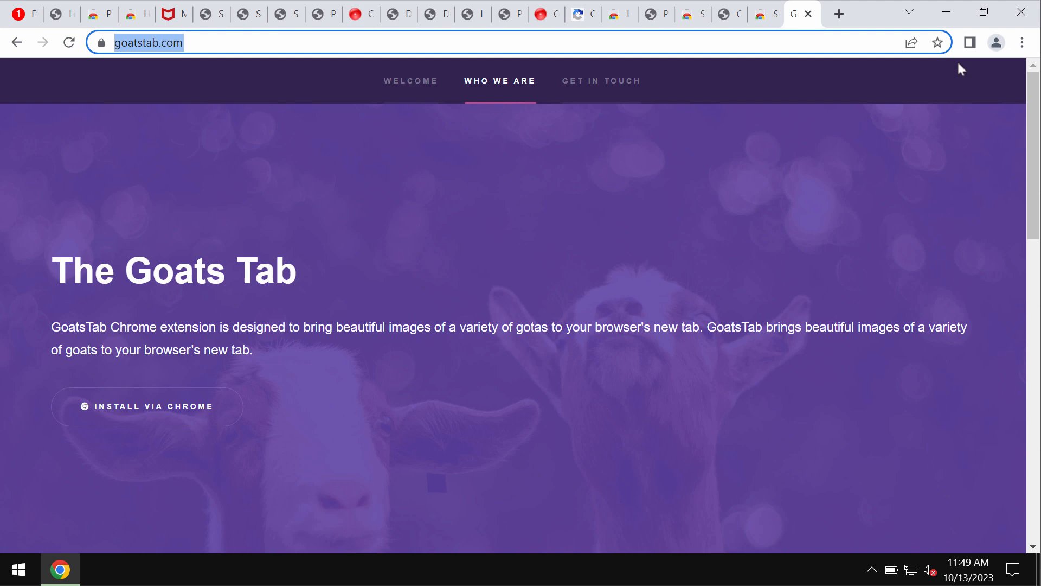
# Reach Chrome's Extensions page showing the disabled Apps extension via a new tab and the main menu.
pyautogui.click(809, 12)
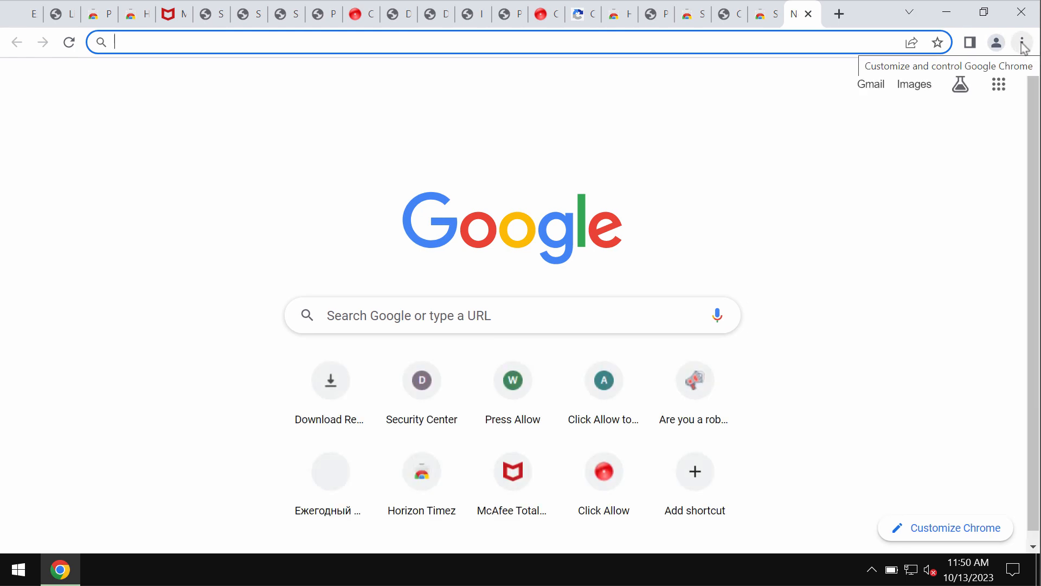
pyautogui.click(1022, 43)
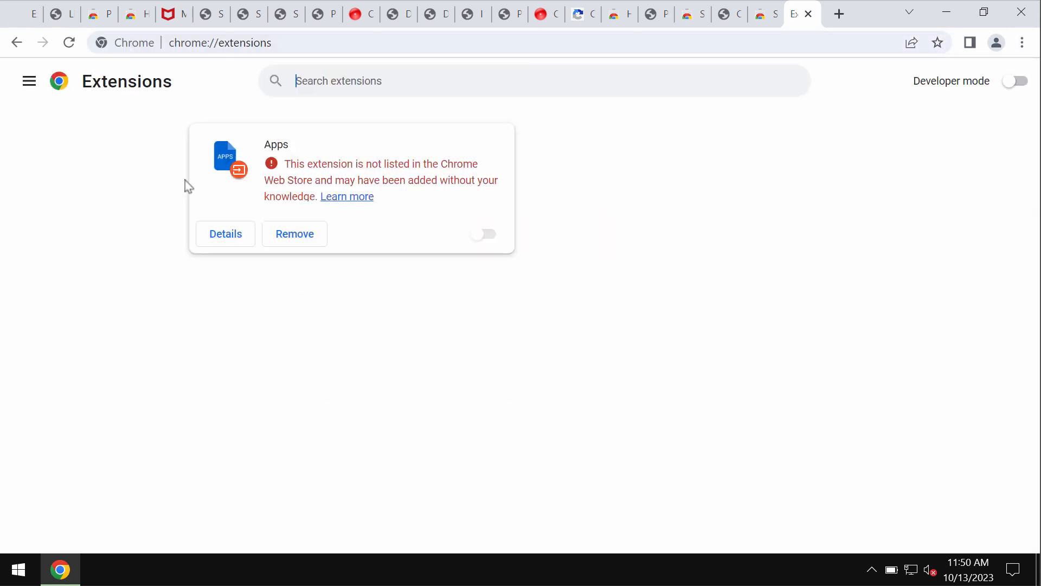
pyautogui.moveTo(575, 136)
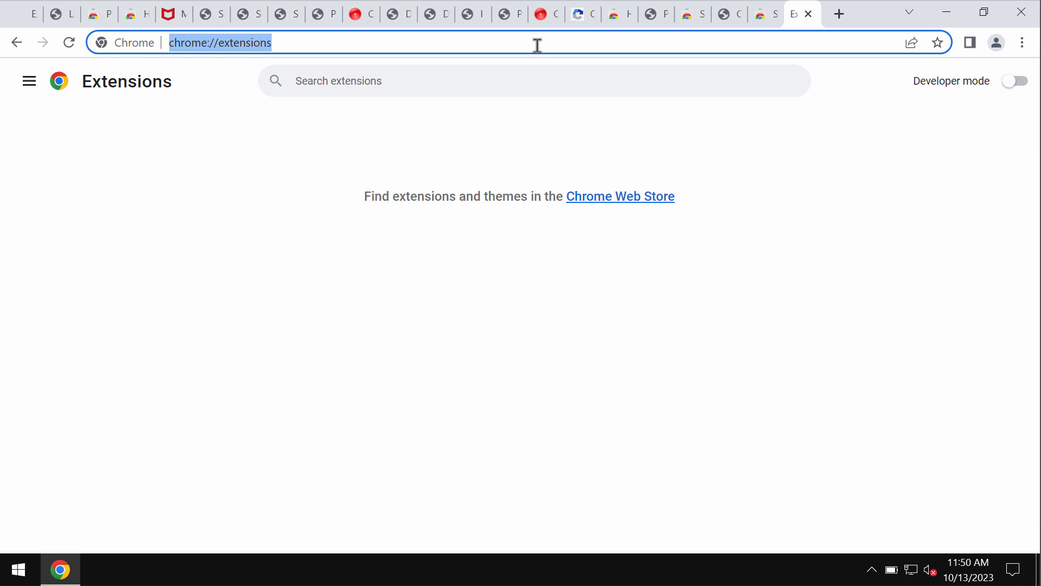
# Visit combocleaner.com, then minimize the browser to show the Combo Cleaner desktop shortcut.
pyautogui.write('combocleaner.com')
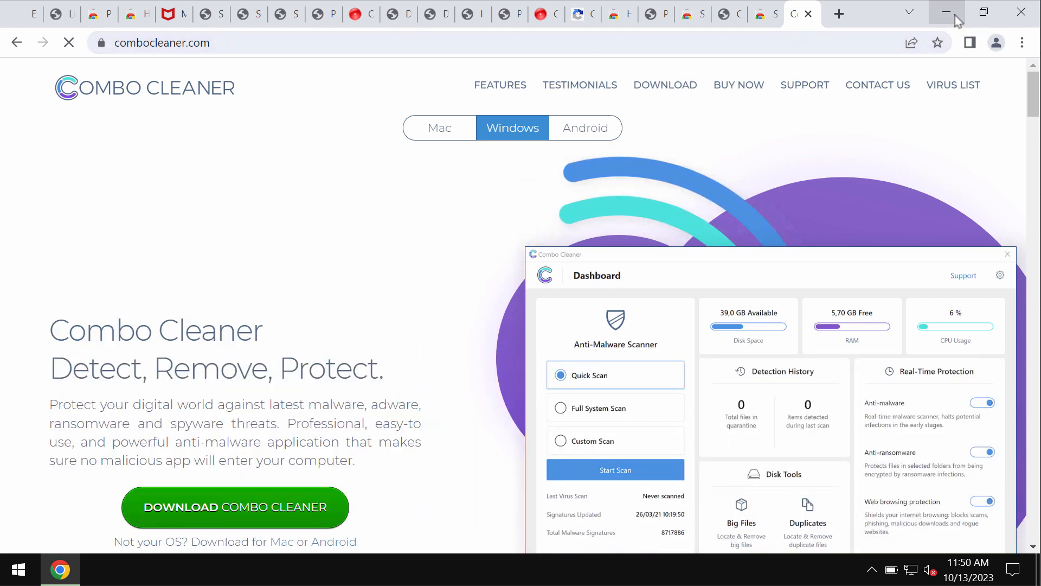
pyautogui.click(948, 12)
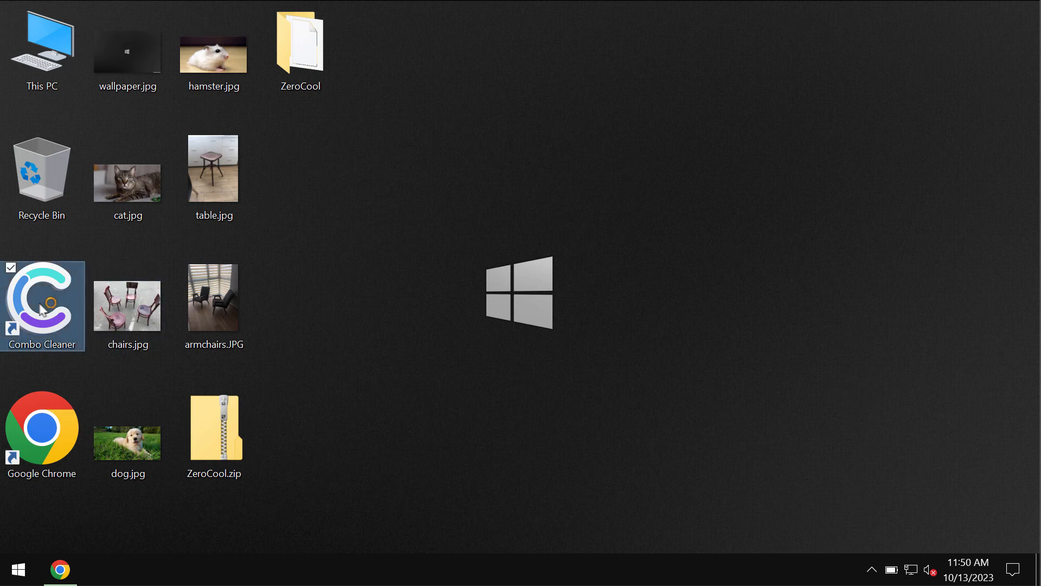
# Launch Combo Cleaner from its desktop shortcut to reach the Dashboard with Quick Scan selected.
pyautogui.doubleClick(43, 305)
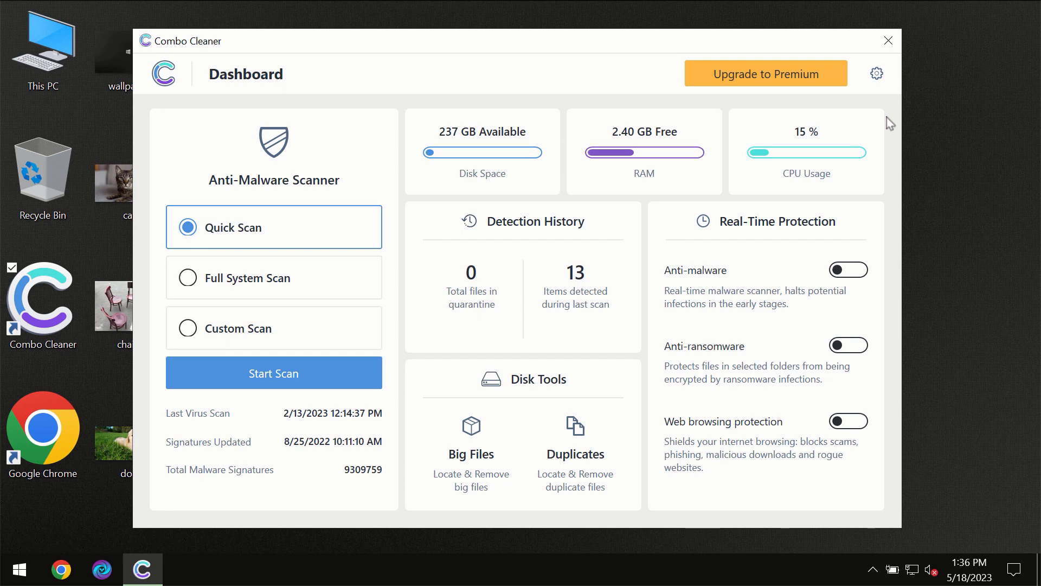
pyautogui.moveTo(643, 53)
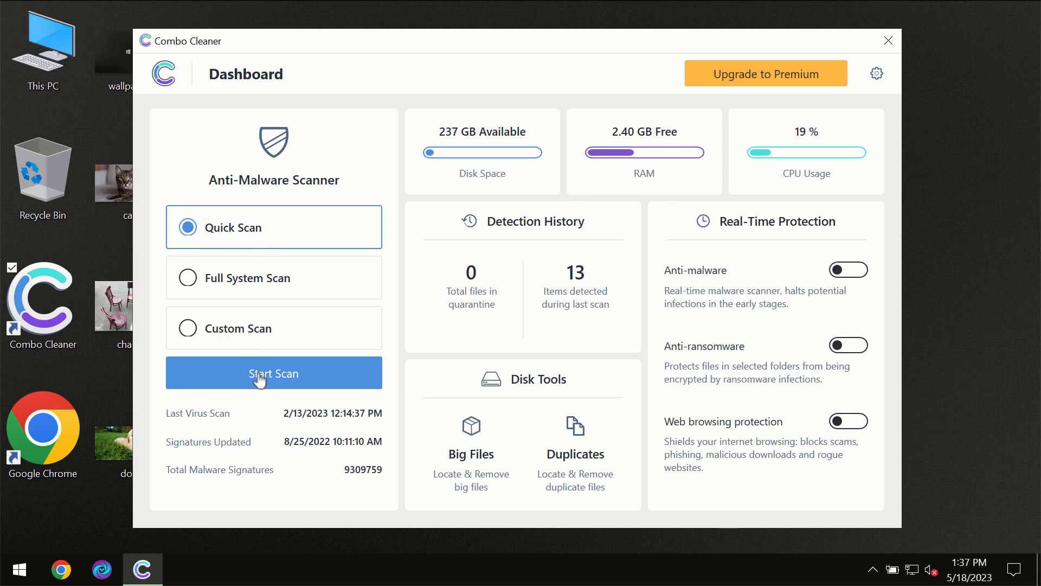
# Start the Quick Scan, which runs to about 3.5K items with one suspicious item found.
pyautogui.click(273, 372)
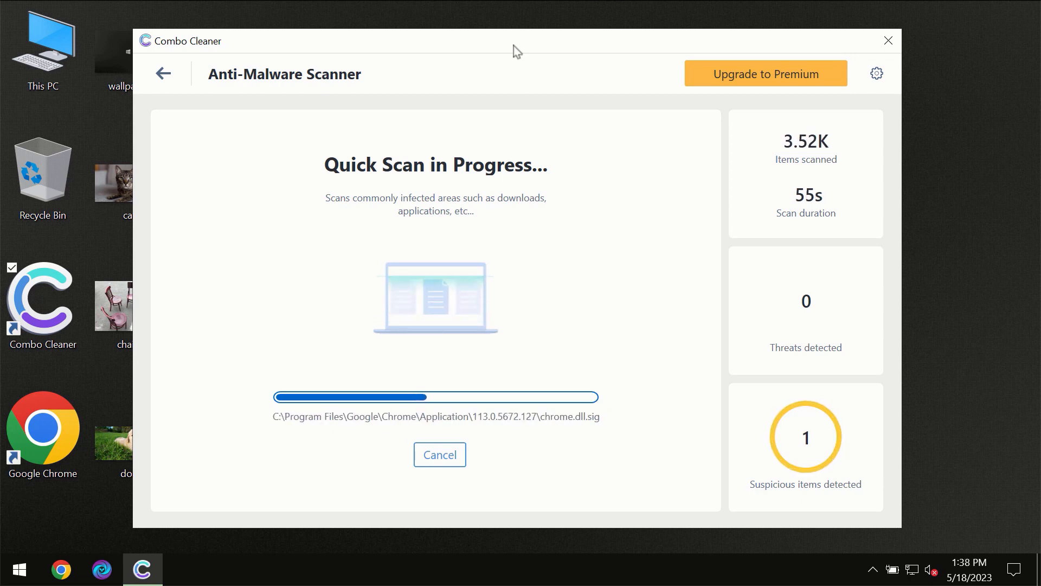
pyautogui.moveTo(866, 83)
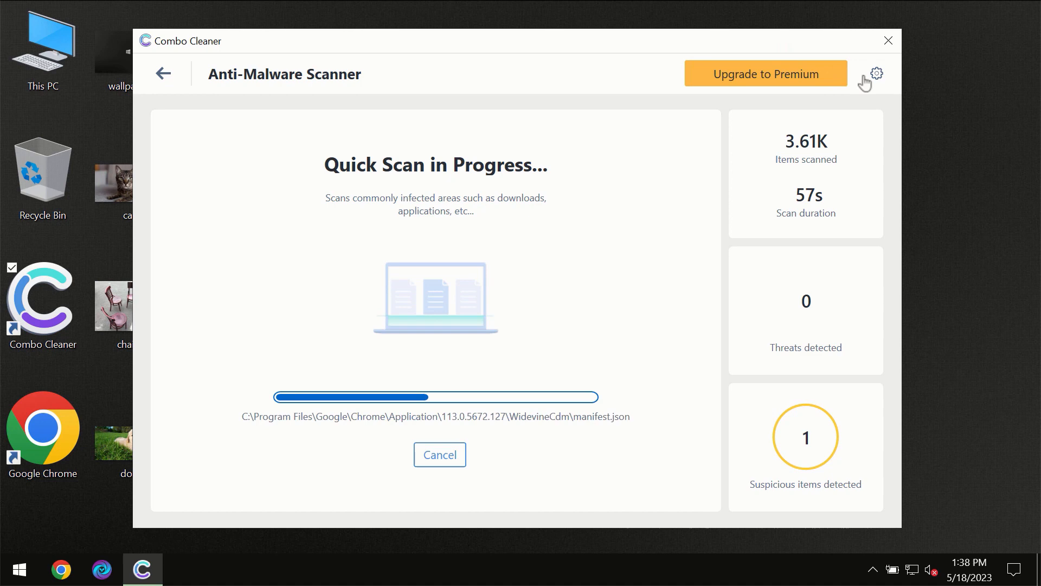
# Review the general and Anti-Ransomware settings, then return to the Dashboard with the scan still running.
pyautogui.click(876, 73)
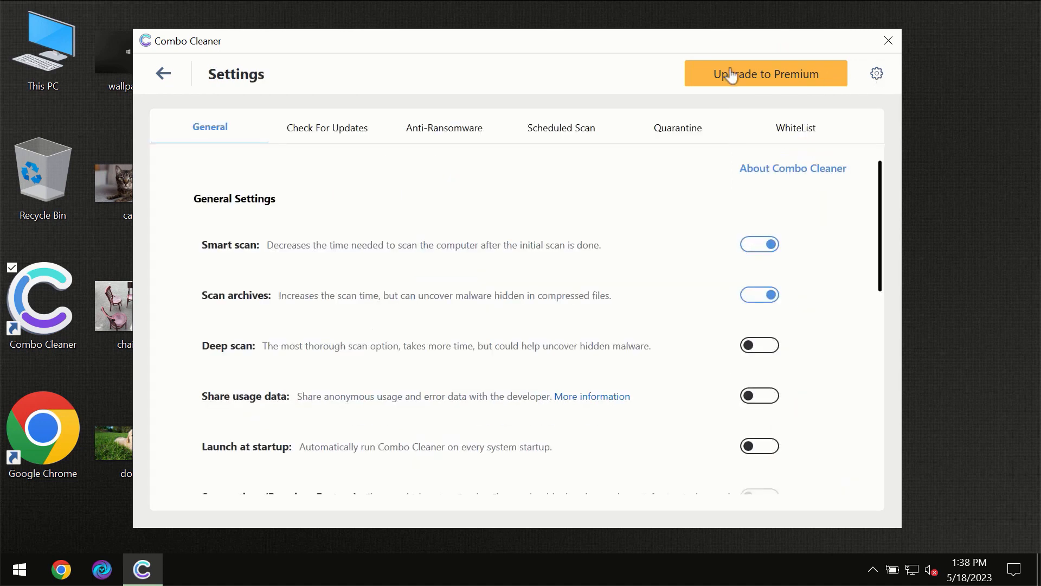
pyautogui.moveTo(457, 152)
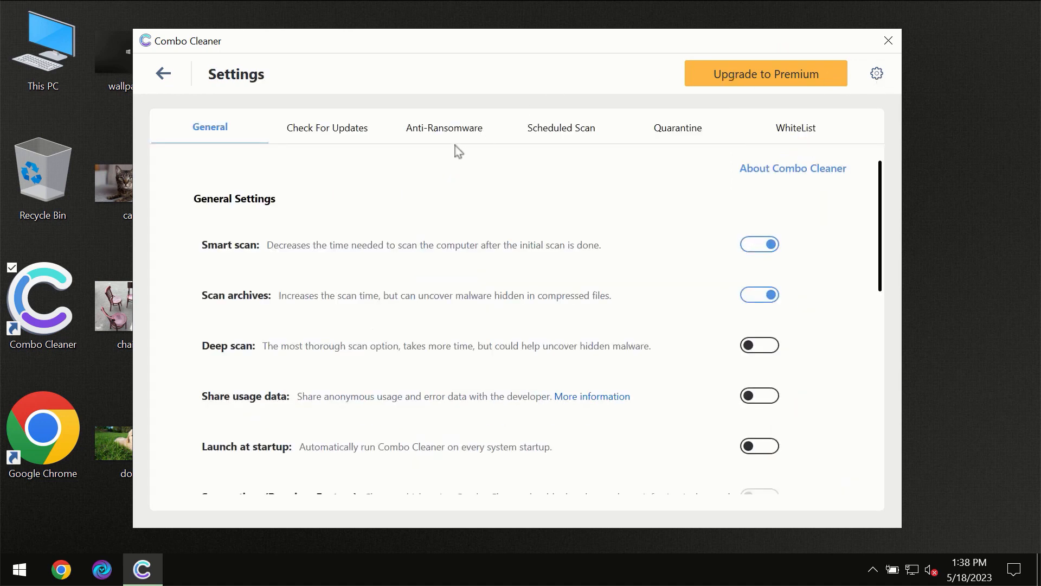
pyautogui.moveTo(439, 138)
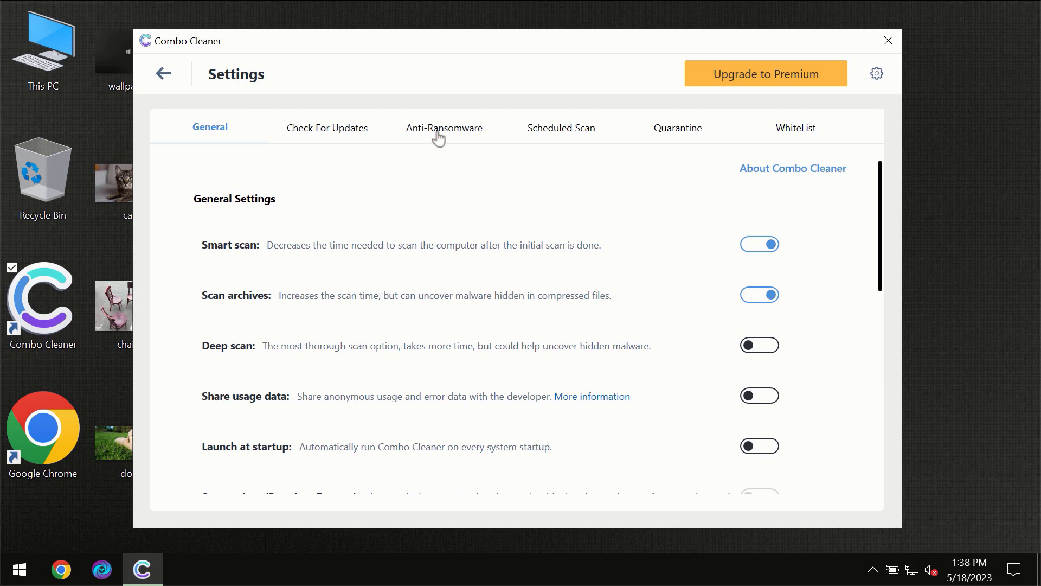
pyautogui.click(444, 128)
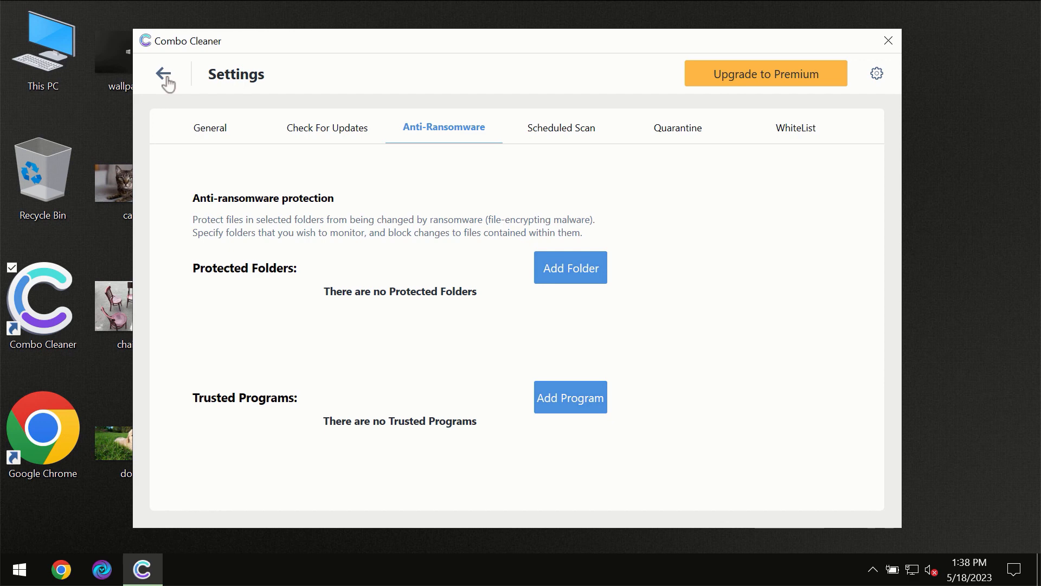
pyautogui.click(167, 82)
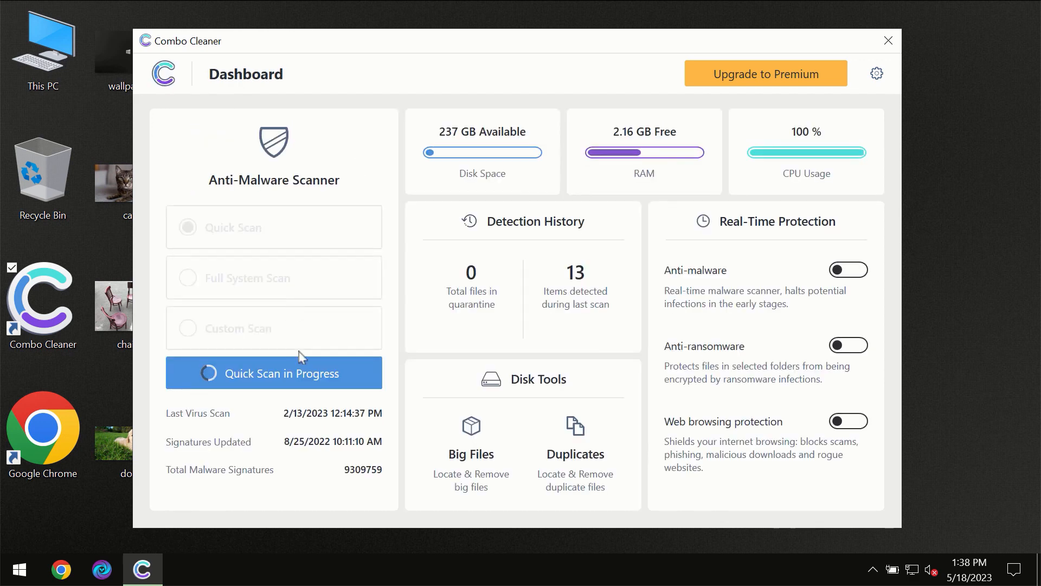
# Reopen the running Quick Scan's progress view, now around 4K items with one suspicious item.
pyautogui.click(273, 372)
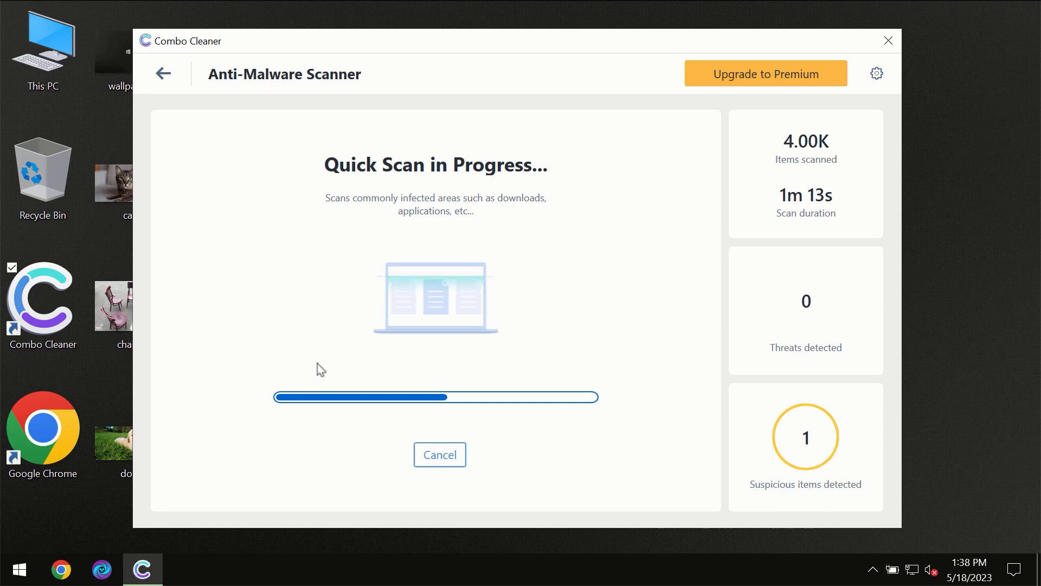
pyautogui.moveTo(594, 132)
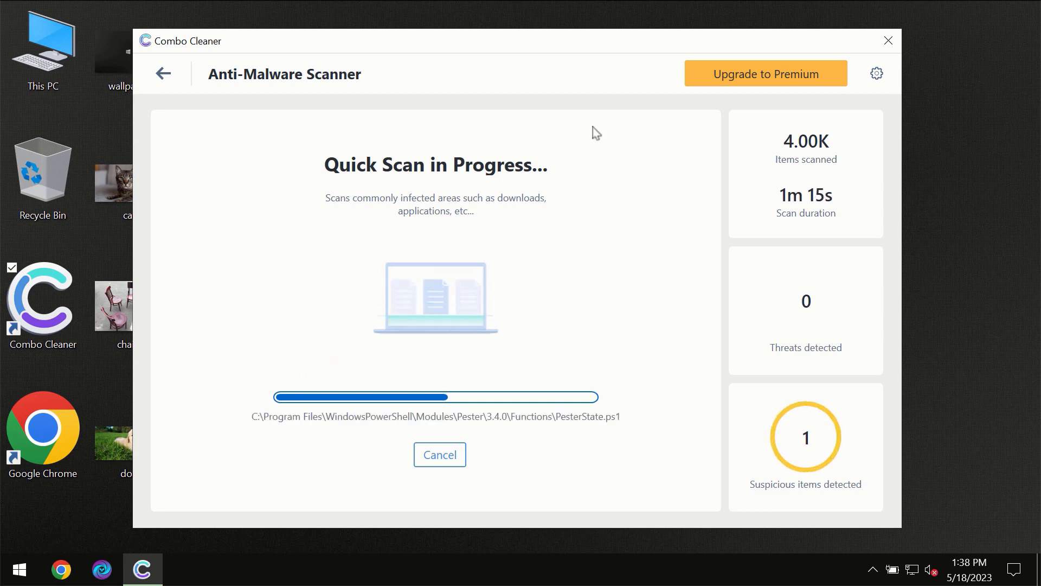
pyautogui.moveTo(617, 108)
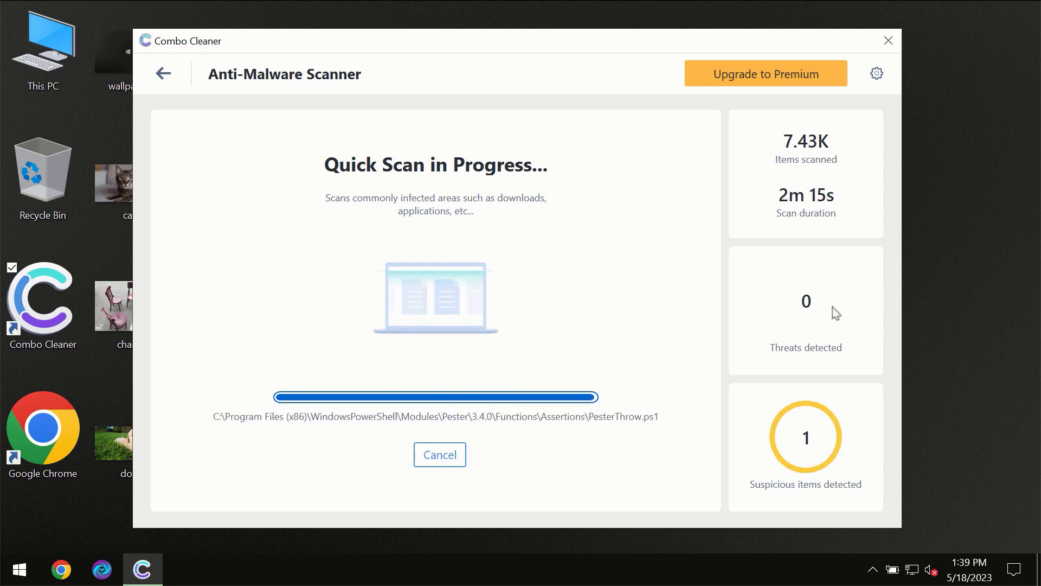
pyautogui.moveTo(764, 294)
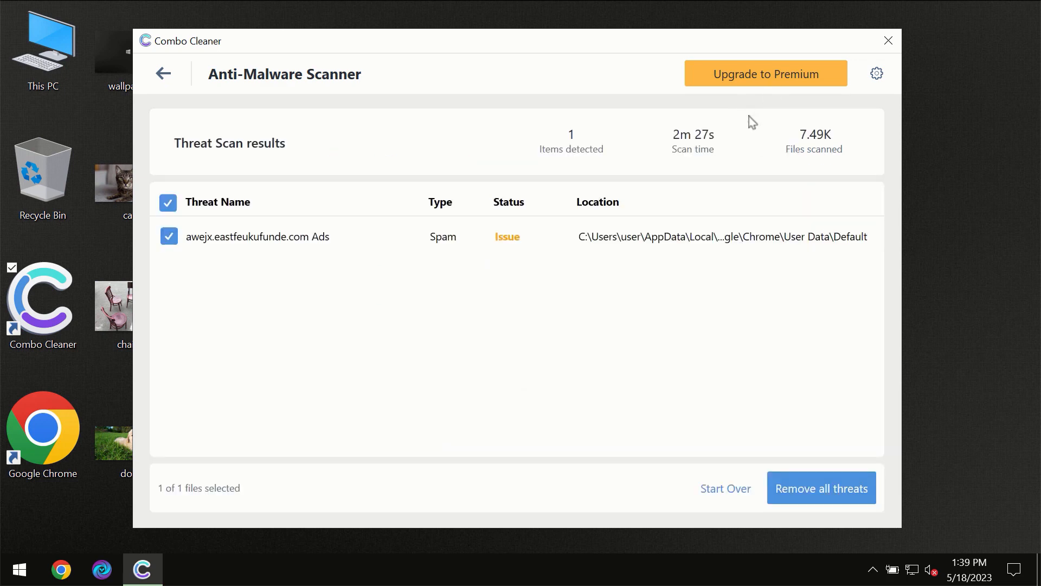
# After the finished scan flags one spam ads item among 7.49K files, bring up the Premium upgrade page.
pyautogui.click(765, 72)
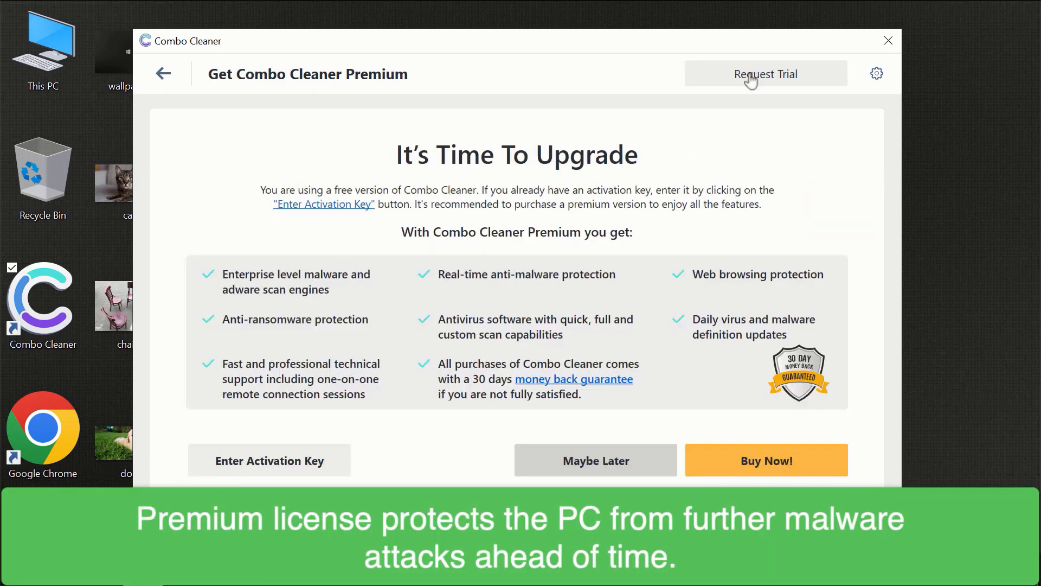